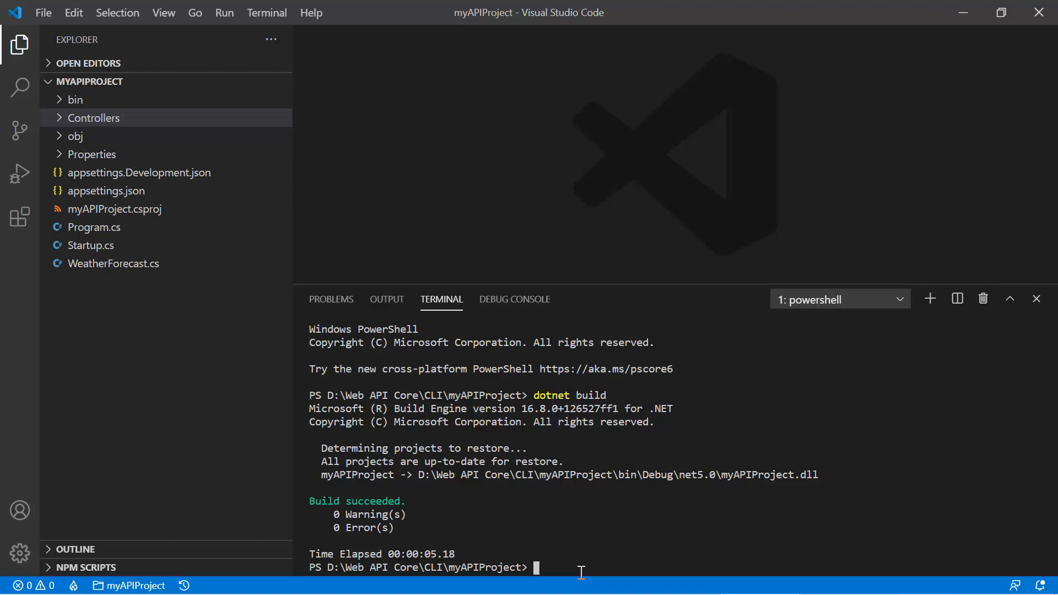
Step: Run the API with dotnet run so it listens on localhost ports 5001 and 5000
type("dotnet")
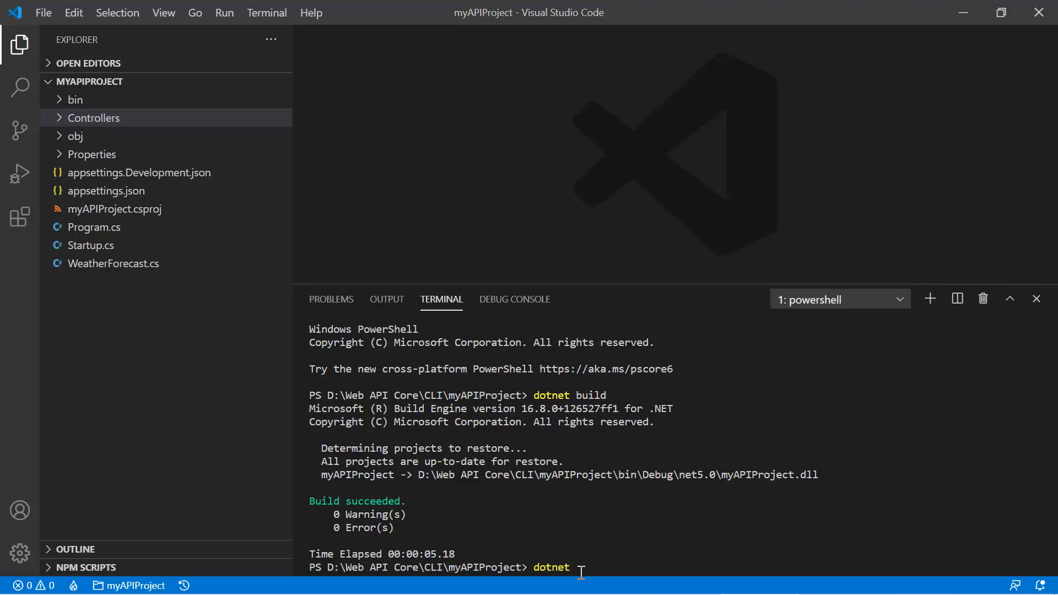
type("run")
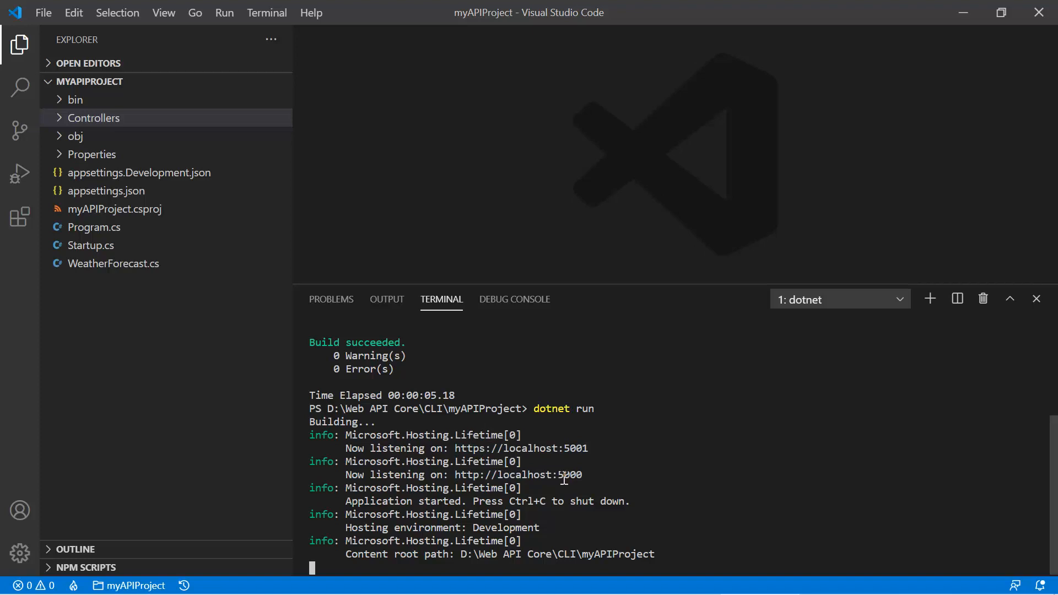
mouse_move(517, 474)
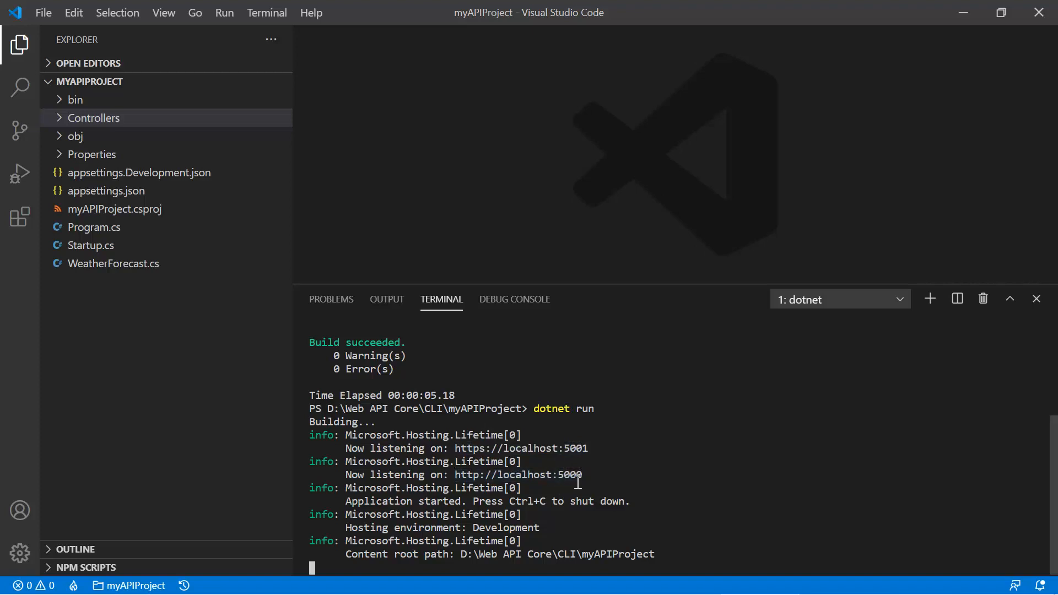
mouse_move(518, 475)
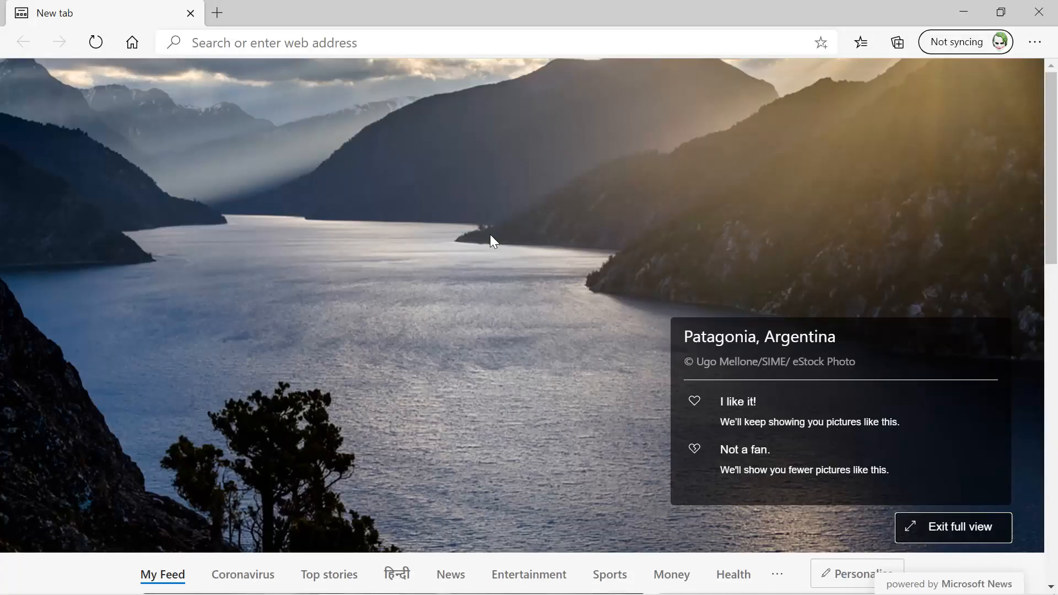
left_click(435, 42)
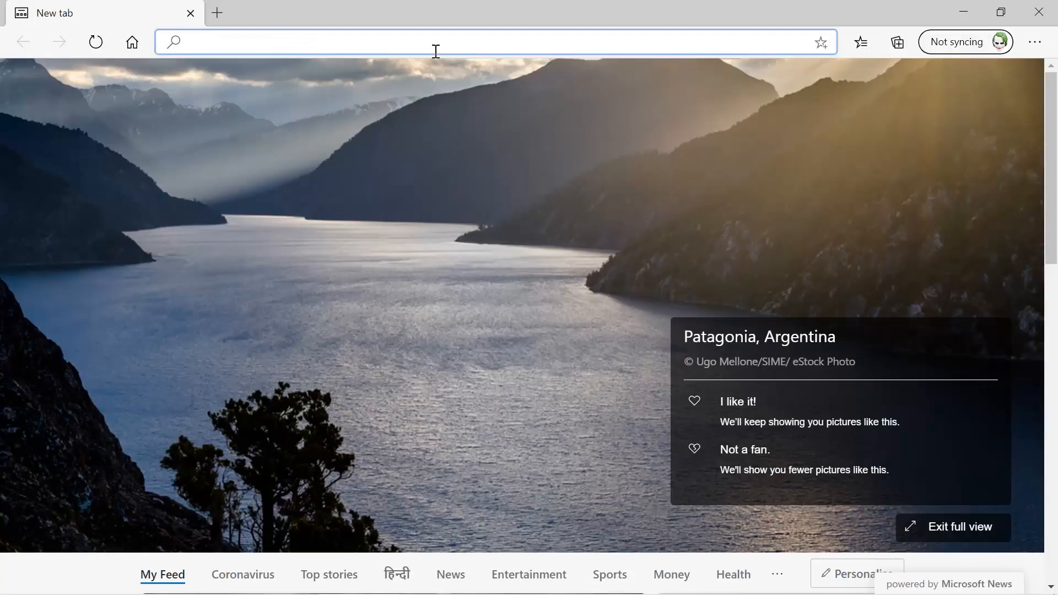
type("https://localhost:5001")
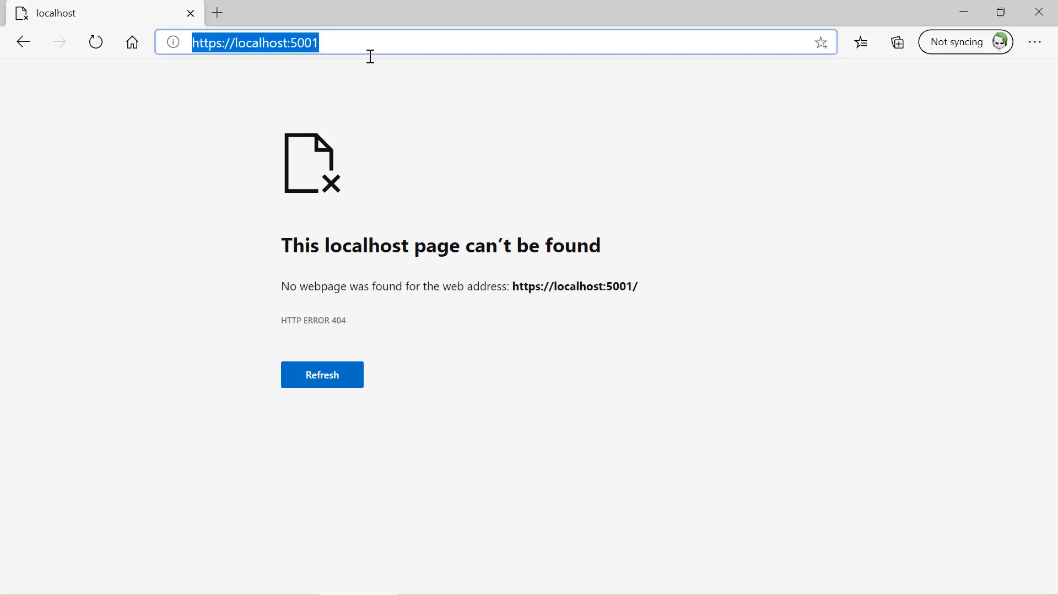
type("/swagg")
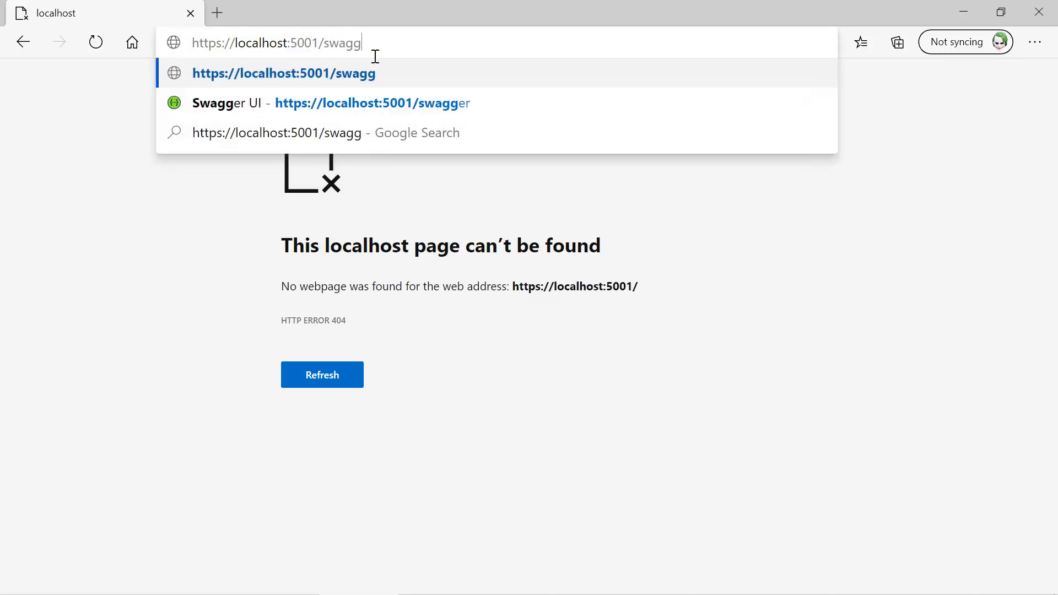
Step: Load localhost:5001/swagger/index.html showing the myAPIProject v1 WeatherForecast documentation
left_click(372, 102)
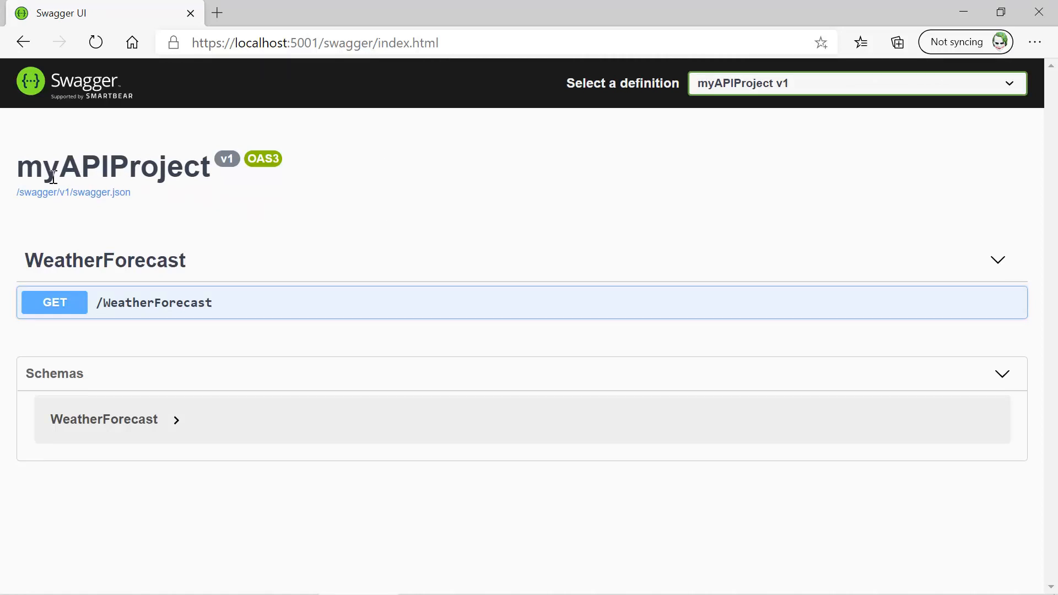
left_click_drag(41, 167, 183, 166)
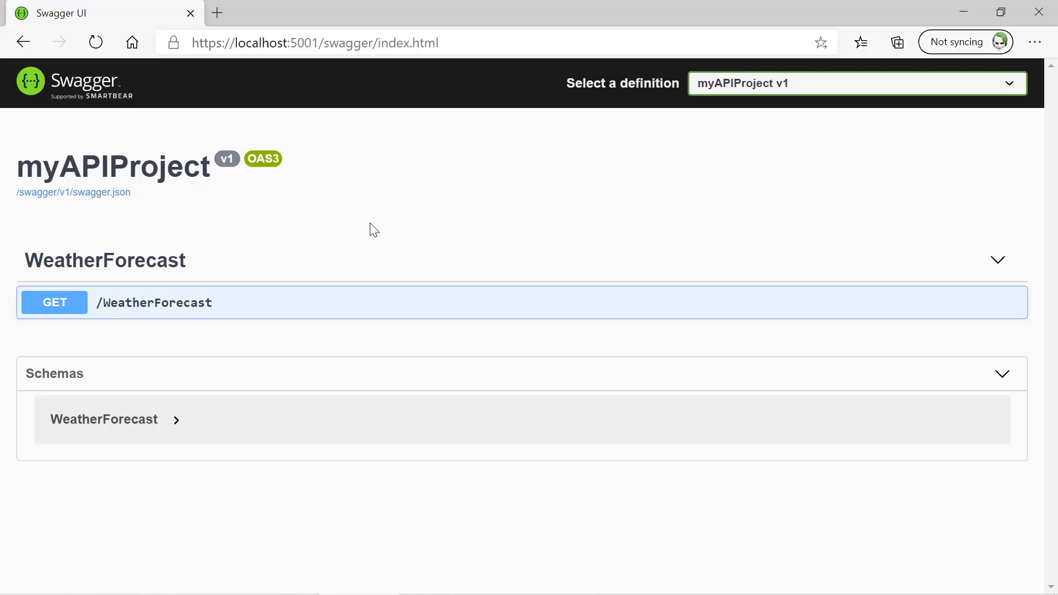
mouse_move(333, 246)
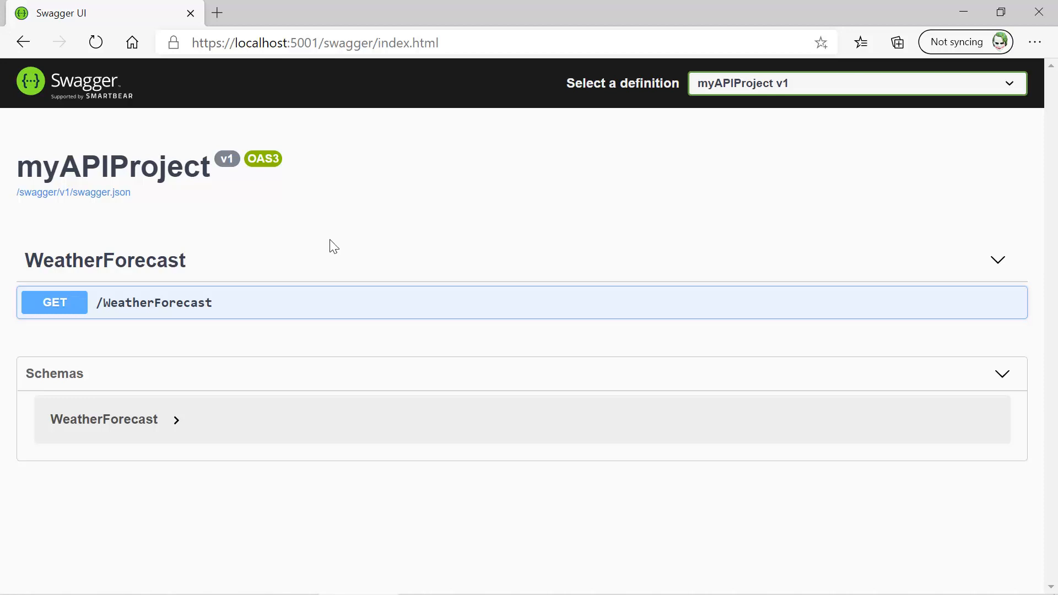
mouse_move(369, 294)
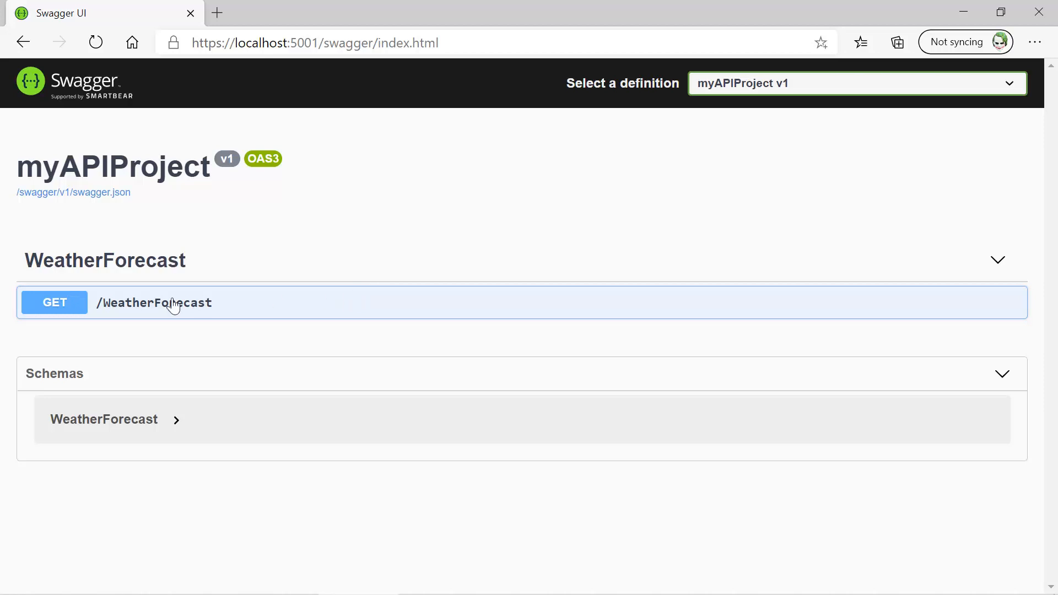
mouse_move(63, 313)
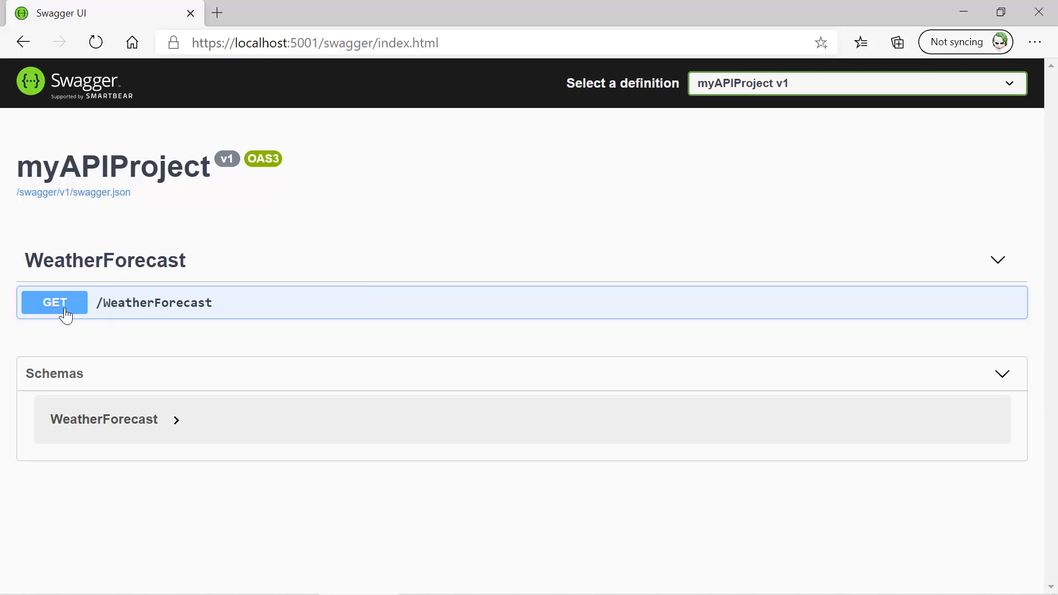
mouse_move(168, 310)
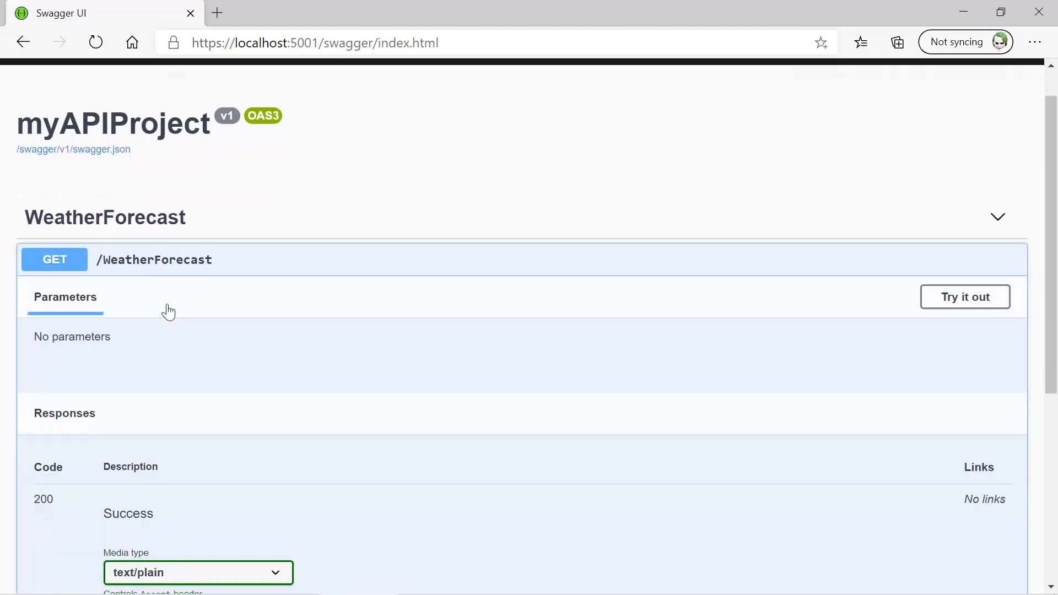
Step: Scroll through expanded GET /WeatherForecast to its 200 Success text/plain response
scroll("down", 3)
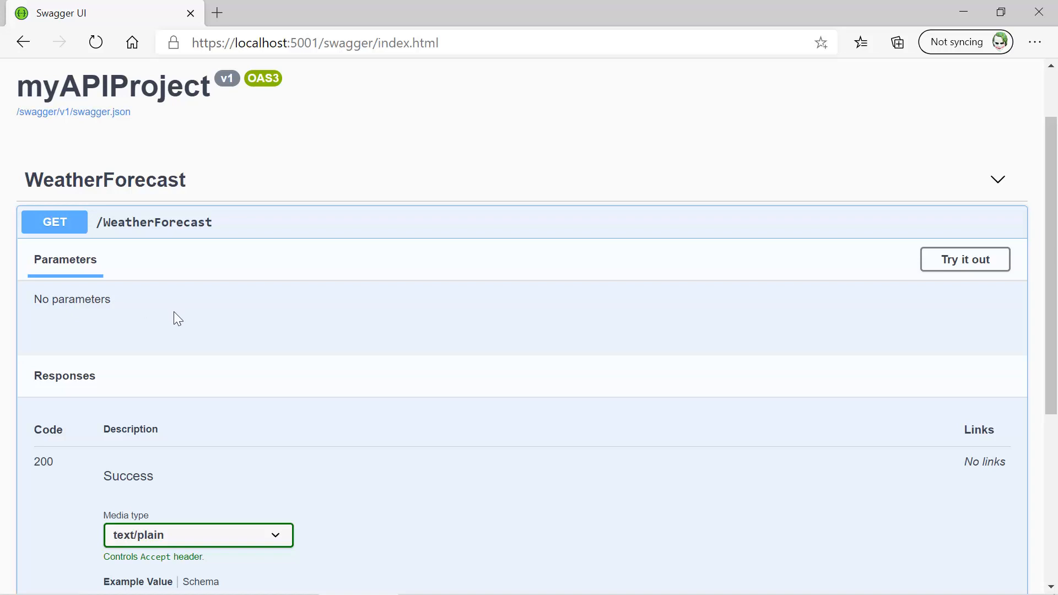